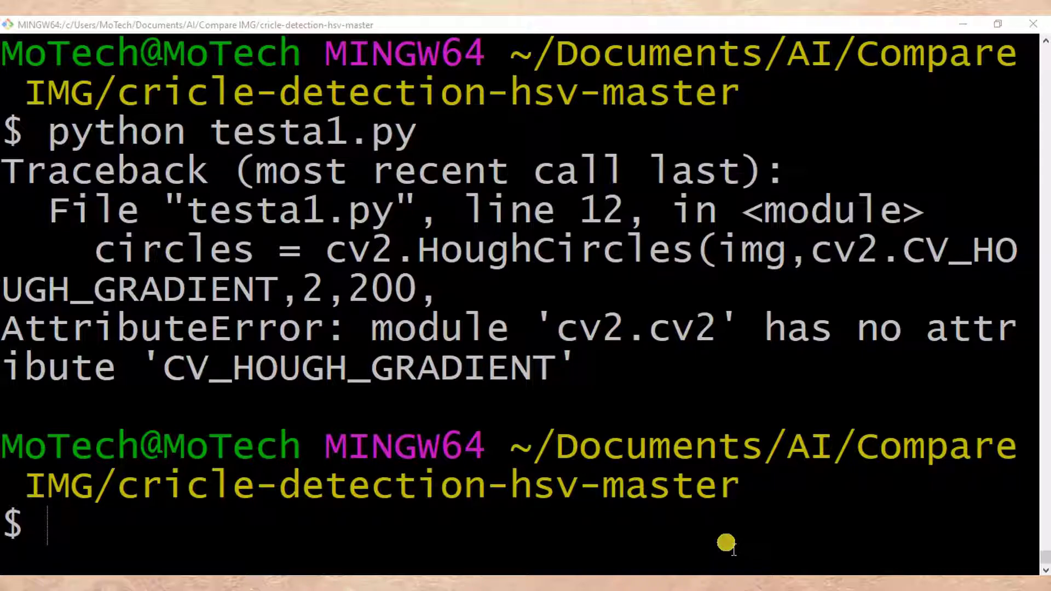
{"action": "mouse_move", "coordinate": [537, 312]}
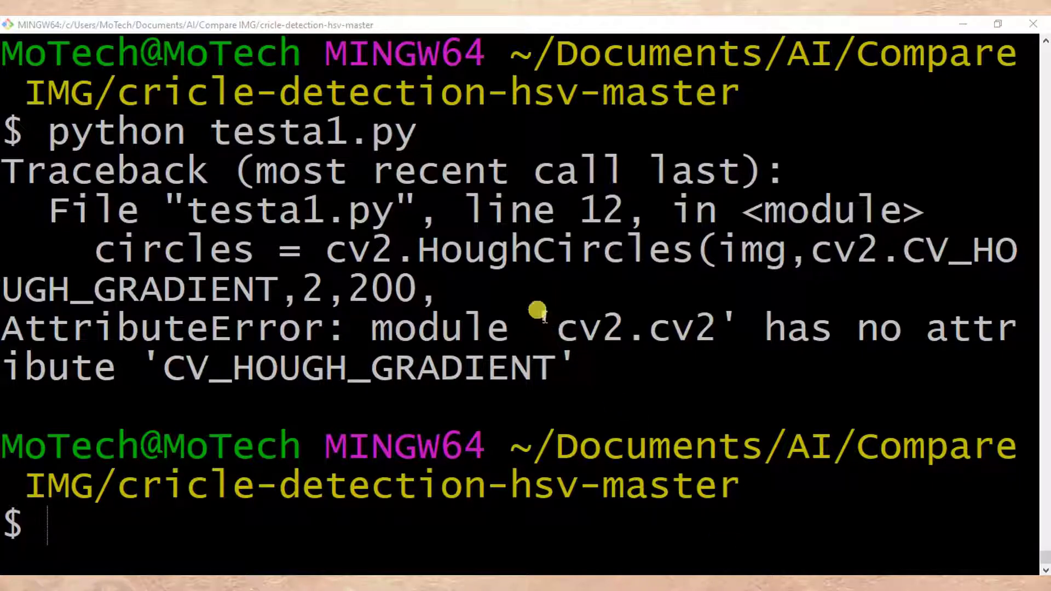
- Locate CV_HOUGH_GRADIENT in the traceback and bring up testa1.py line 12 in Sublime Text
{"action": "double_click", "coordinate": [644, 327]}
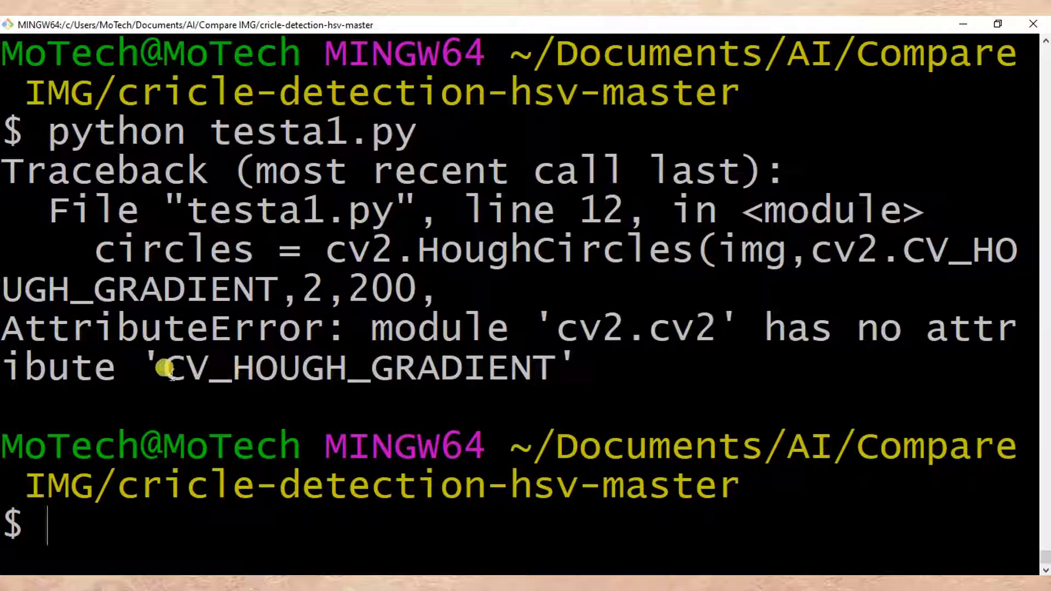
{"action": "double_click", "coordinate": [187, 367]}
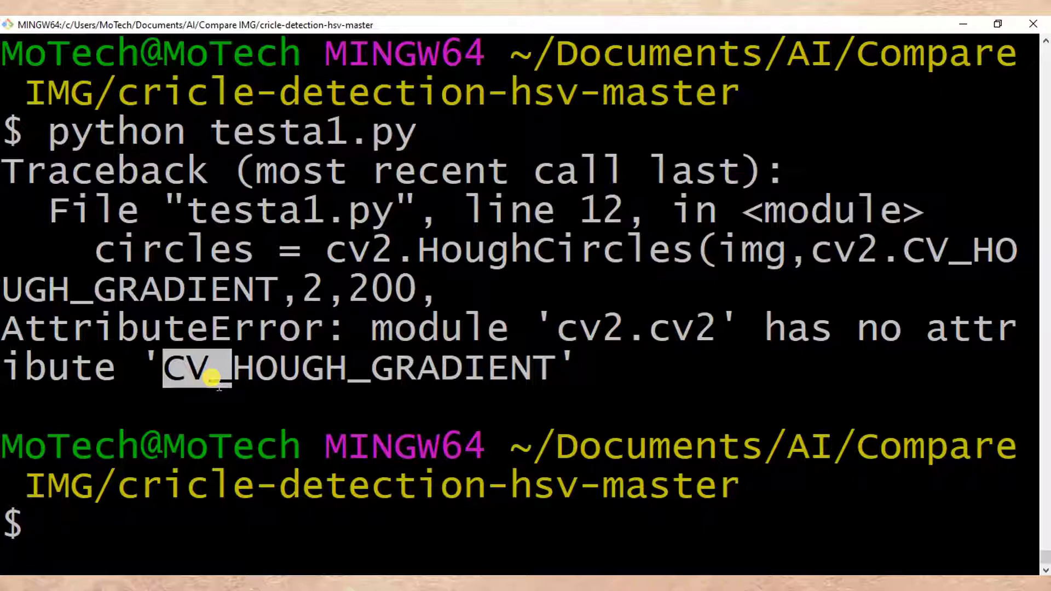
{"action": "mouse_move", "coordinate": [322, 396]}
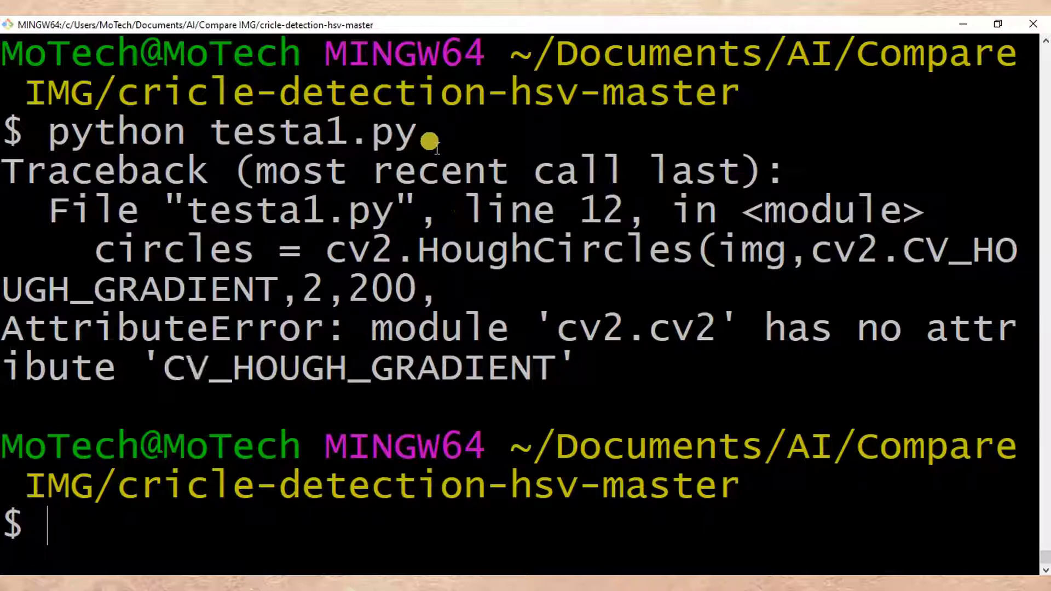
{"action": "double_click", "coordinate": [309, 130]}
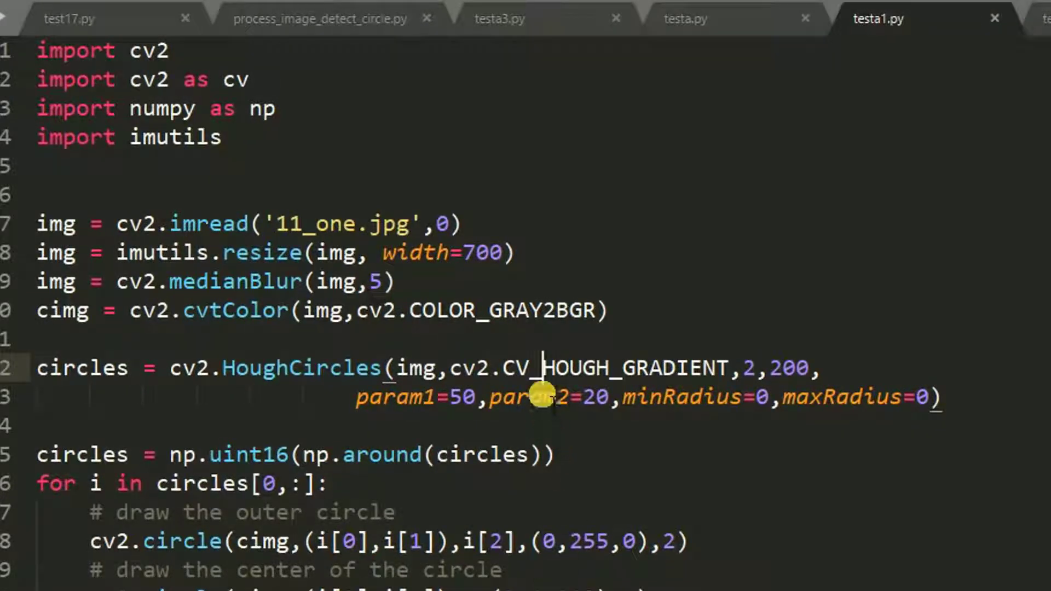
{"action": "mouse_move", "coordinate": [540, 369]}
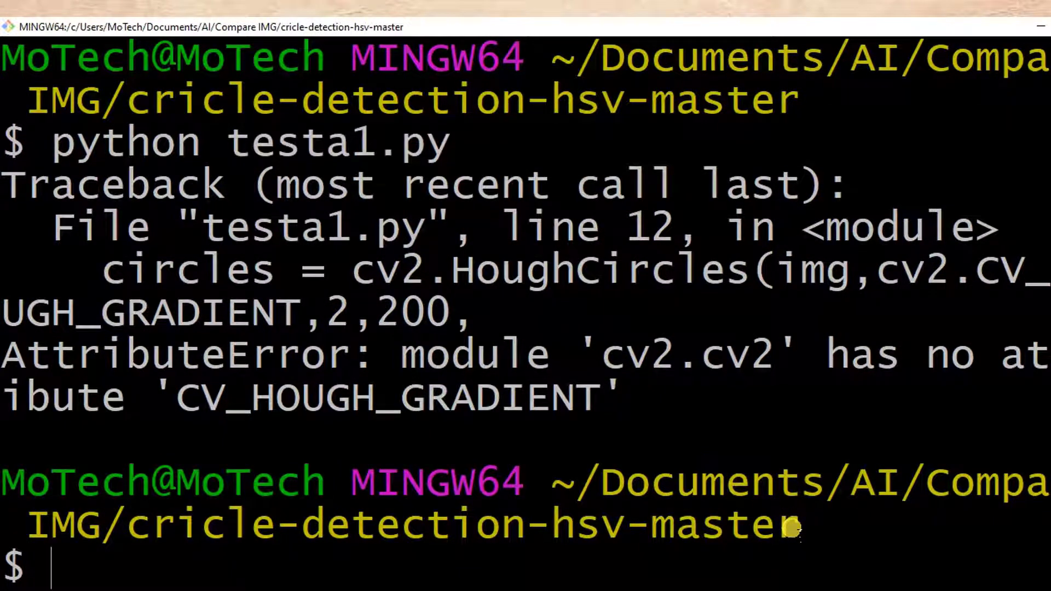
- Rerun python testa1.py in Git Bash, which now finishes without the AttributeError
{"action": "key", "text": "Return"}
{"action": "type", "text": "python testa1.py"}
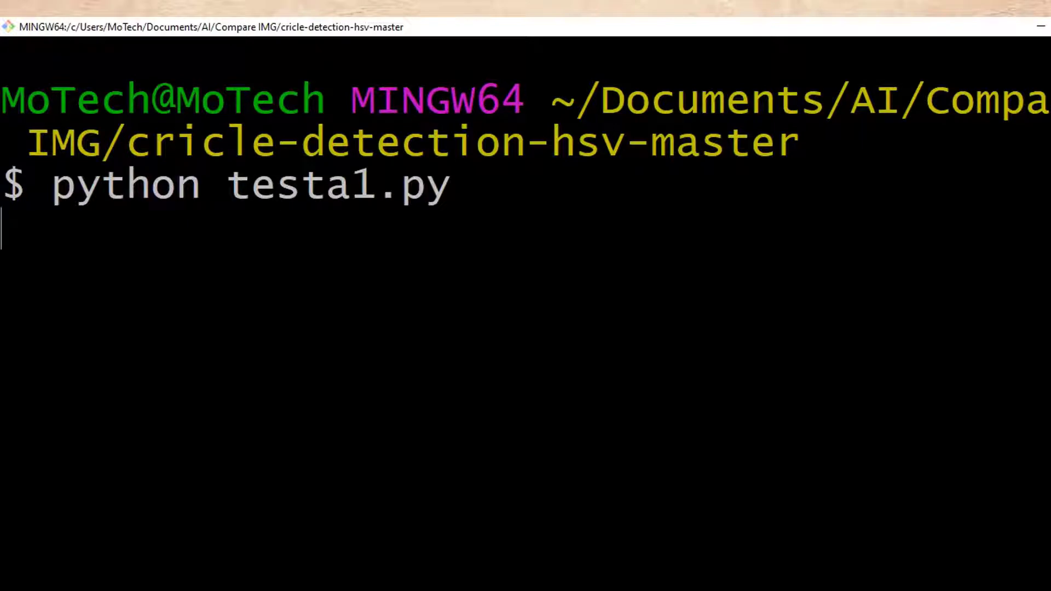
{"action": "key", "text": "Return"}
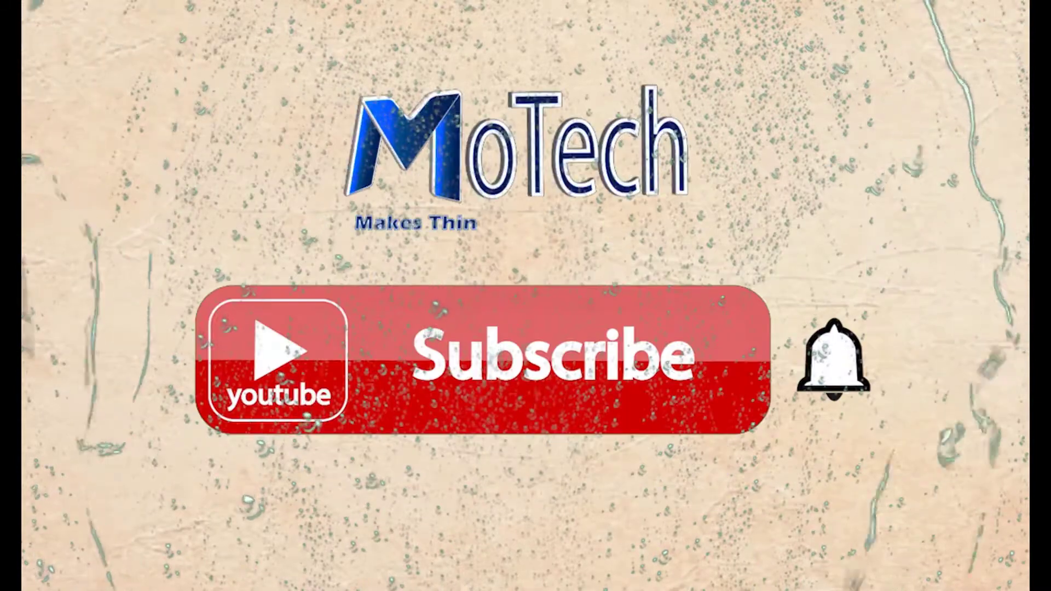
{"action": "left_click", "coordinate": [550, 359]}
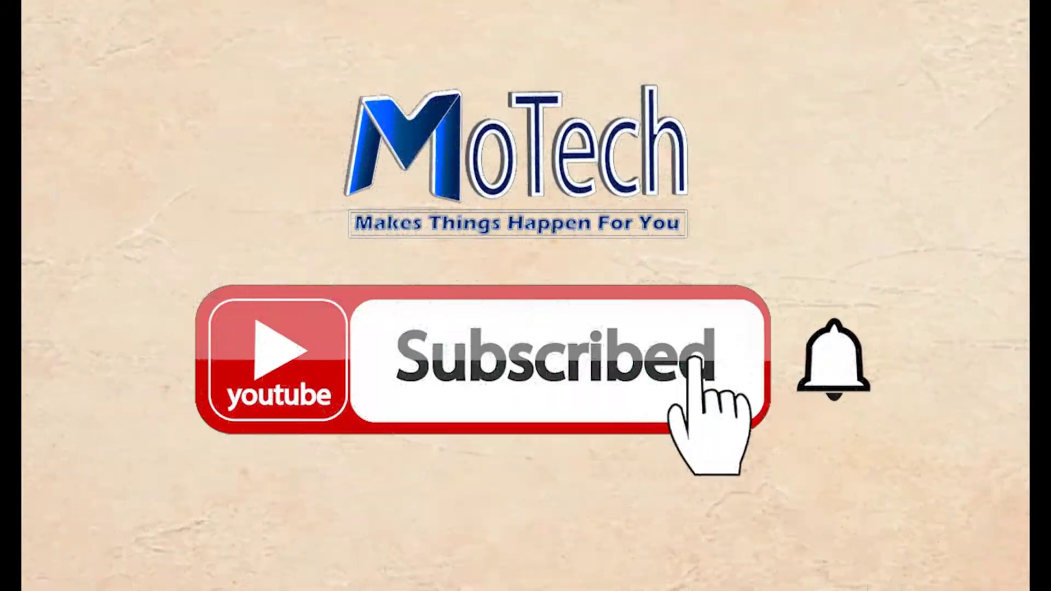